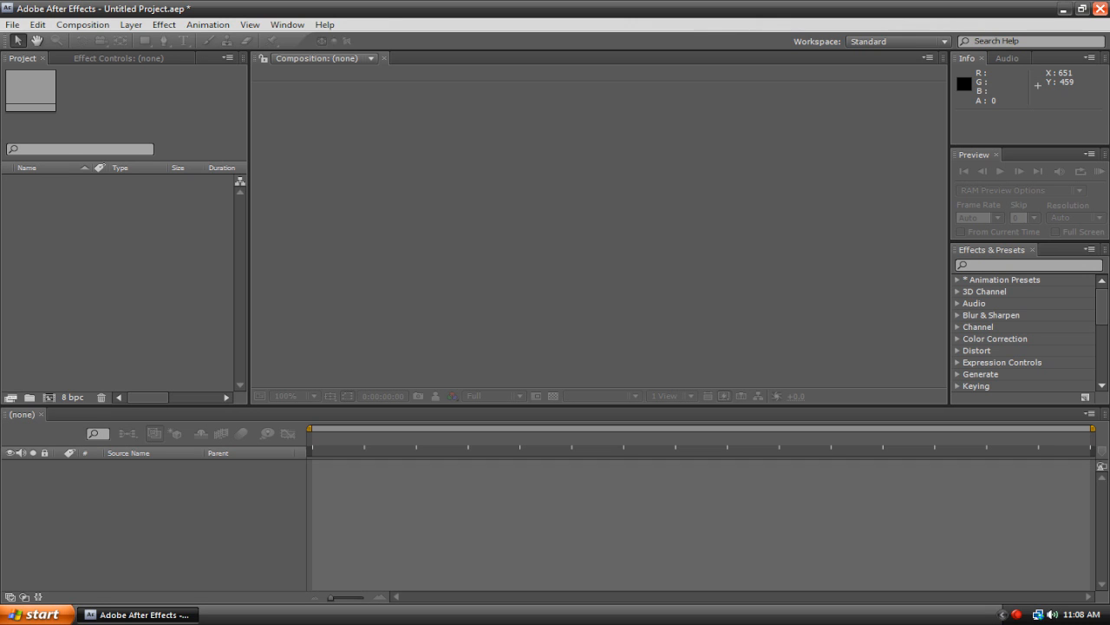
pyautogui.moveTo(811, 545)
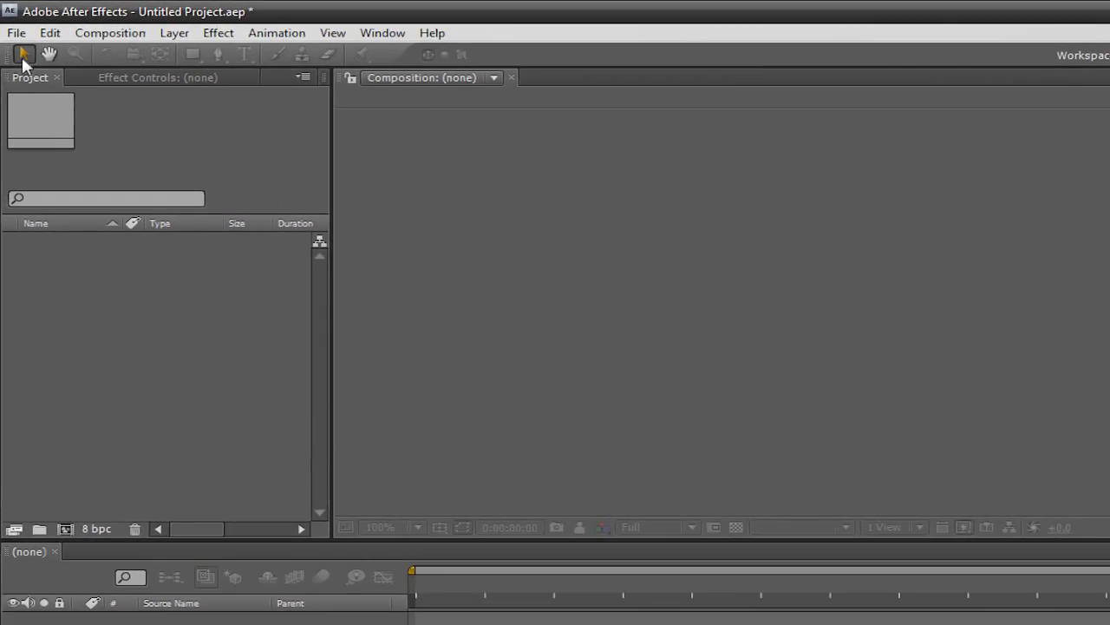
# Import Farm.mov into the project from the File menu
pyautogui.click(16, 32)
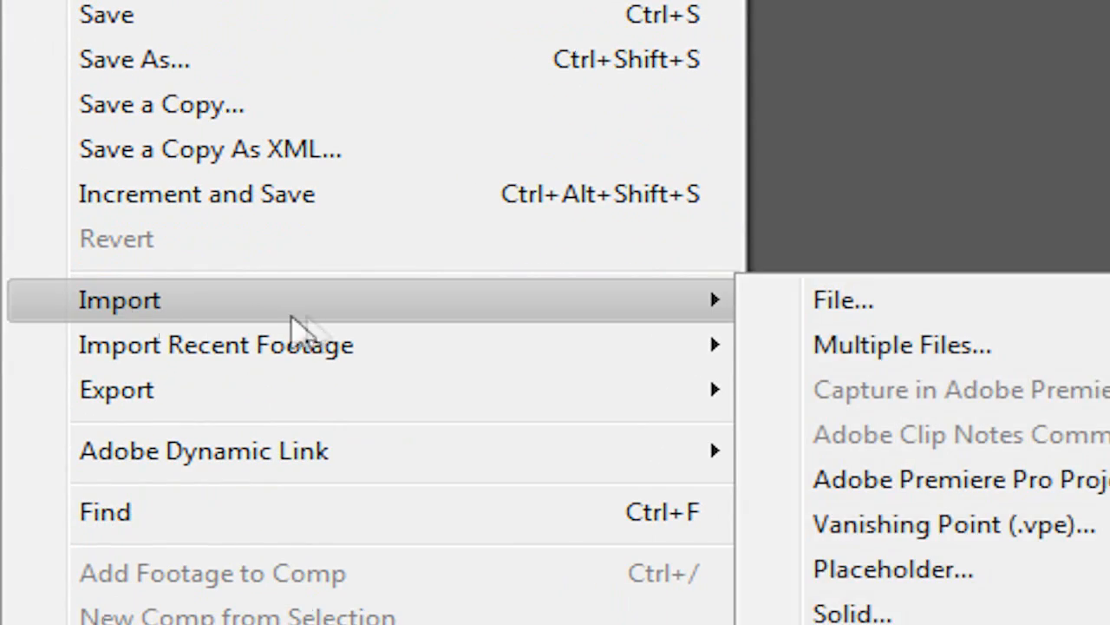
pyautogui.click(843, 298)
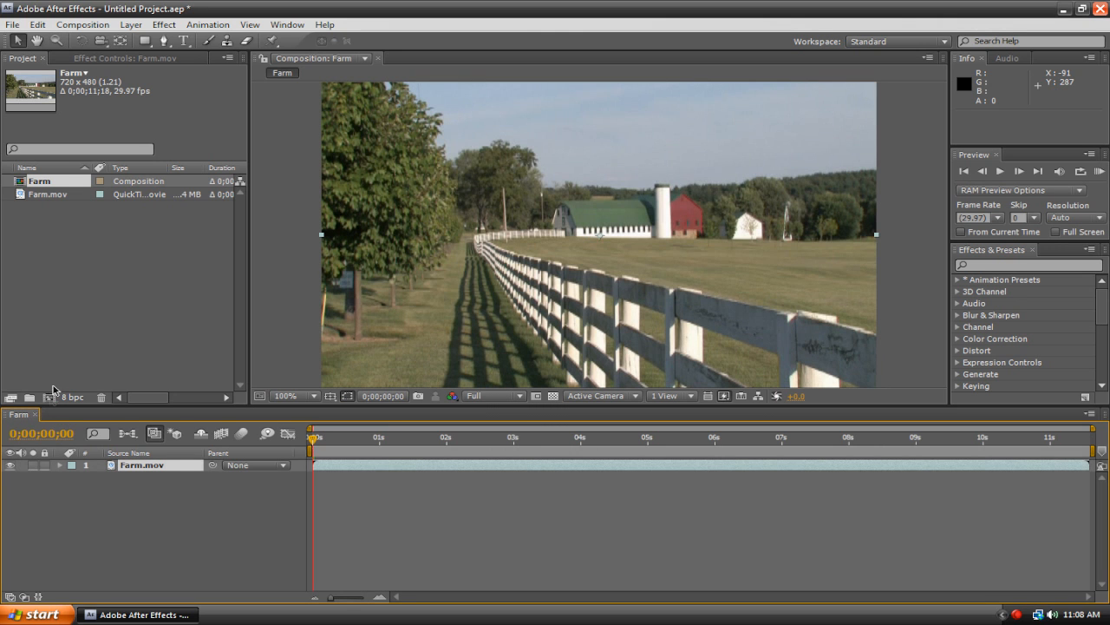
pyautogui.moveTo(138, 475)
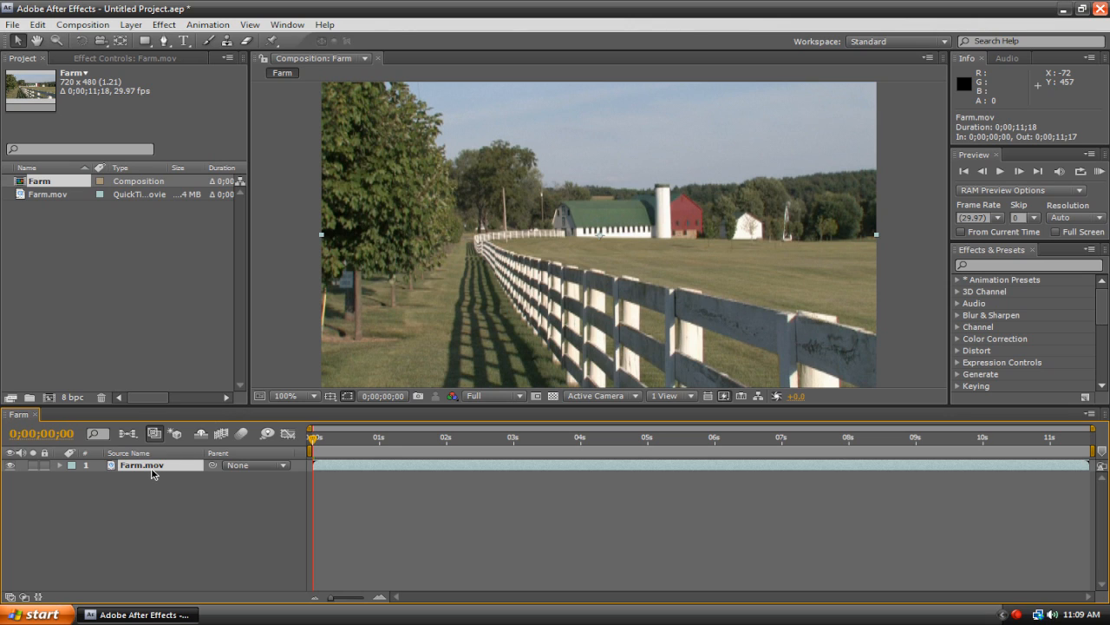
pyautogui.moveTo(147, 491)
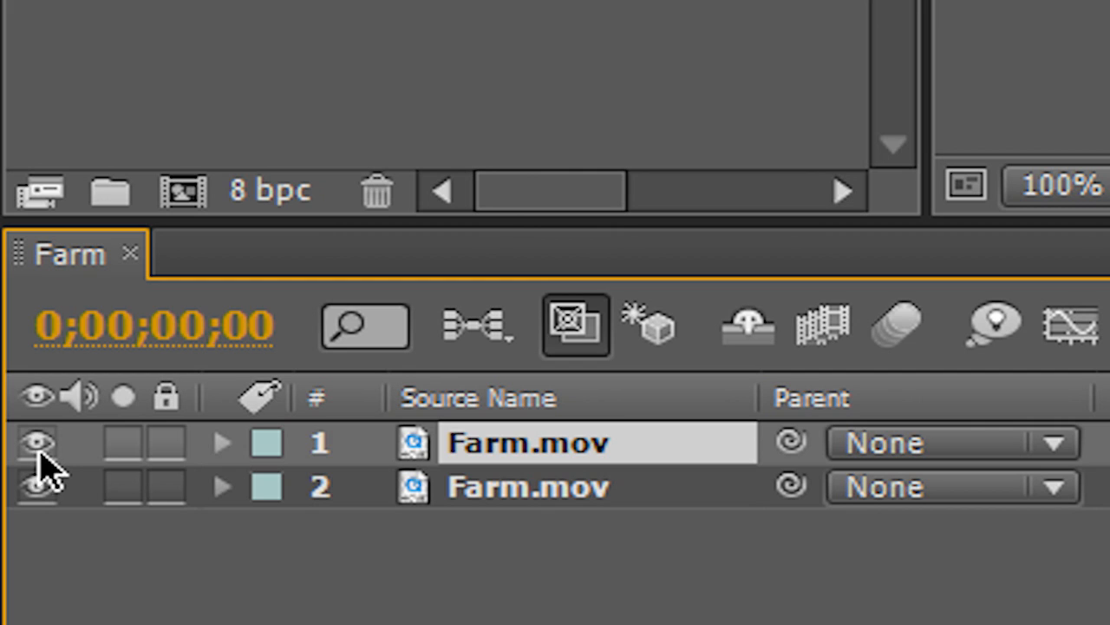
# Hide the top Farm.mov copy and select the lower copy to work on
pyautogui.click(36, 443)
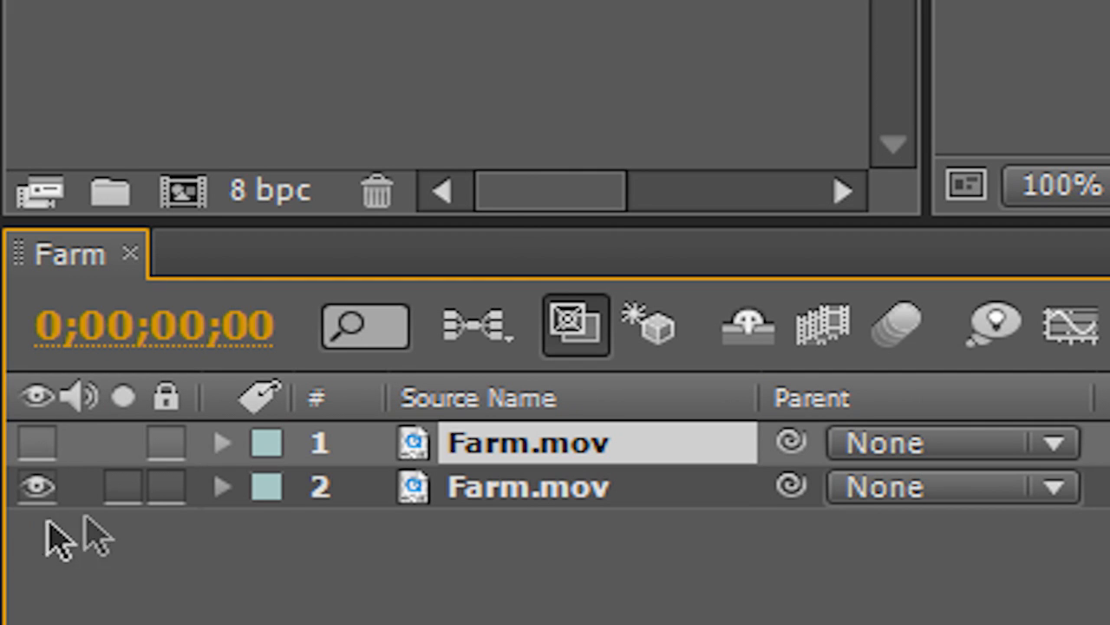
pyautogui.click(529, 486)
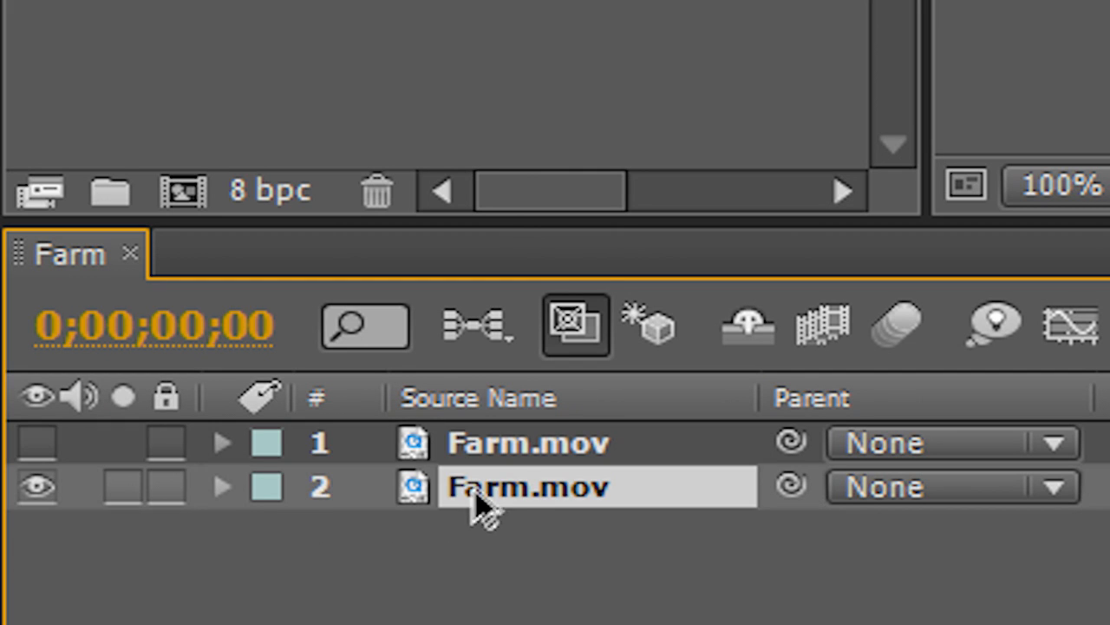
pyautogui.click(611, 94)
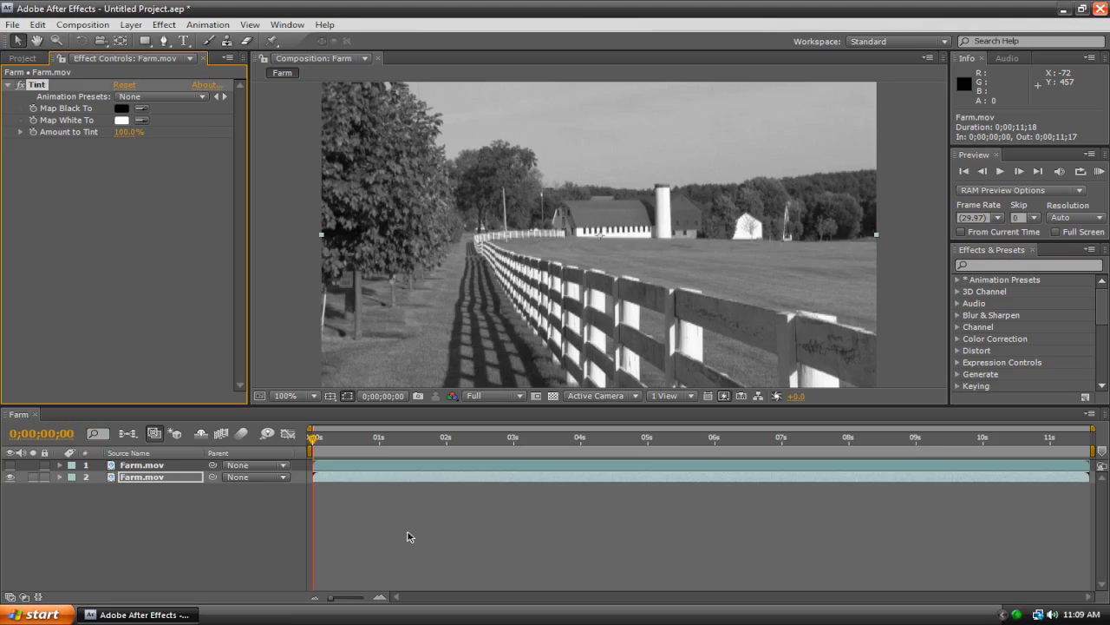
pyautogui.moveTo(139, 378)
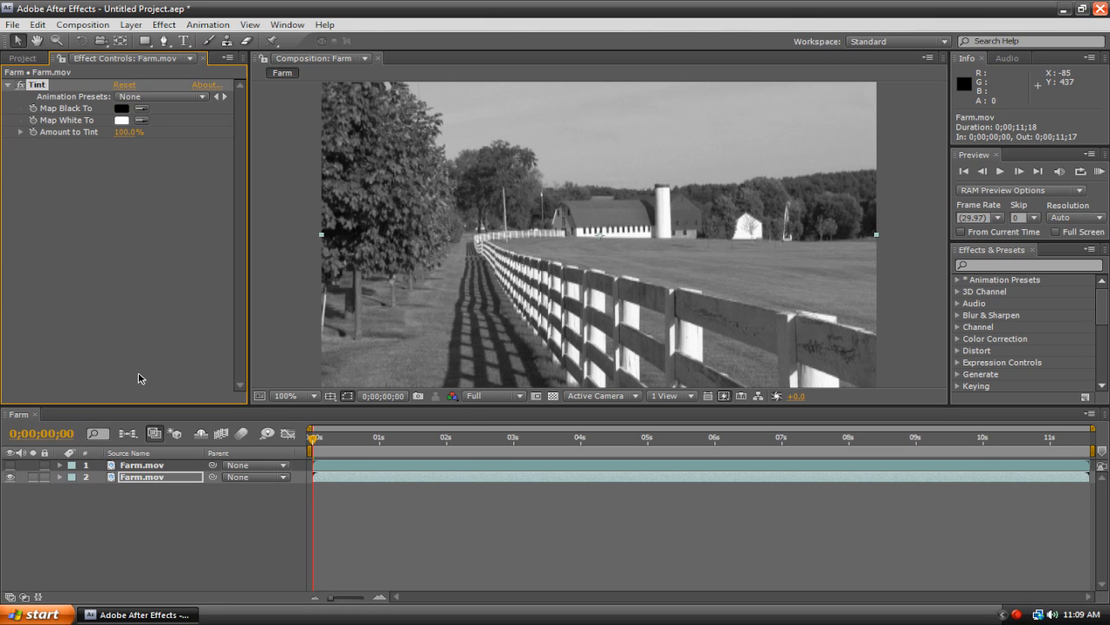
pyautogui.moveTo(97, 401)
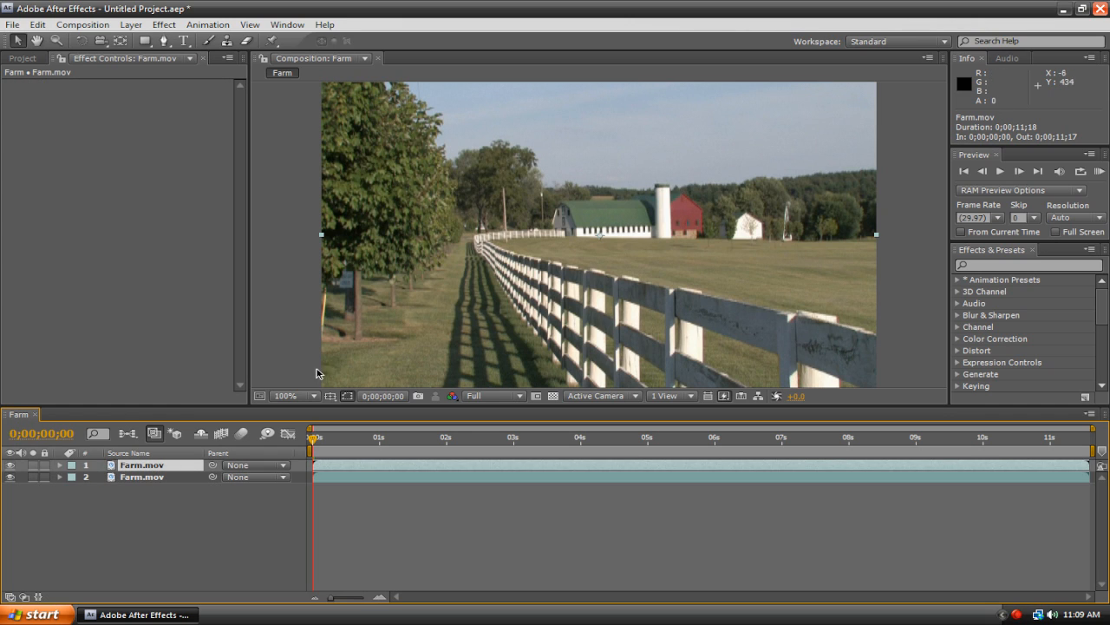
pyautogui.moveTo(261, 365)
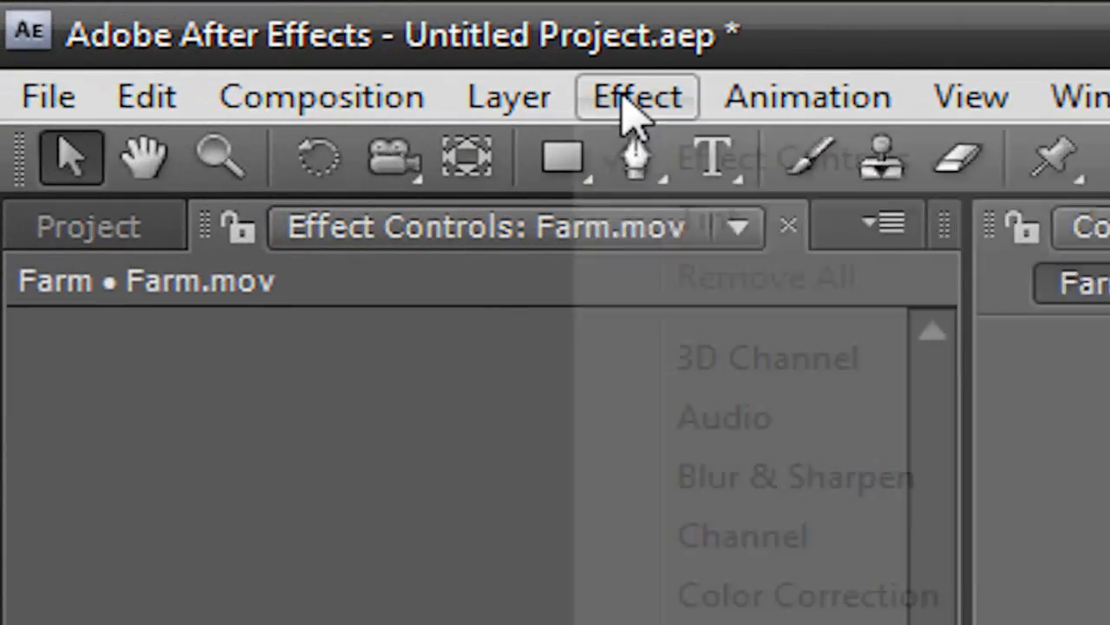
# Browse the Effect menu to add Leave Color to the top Farm.mov copy
pyautogui.click(635, 96)
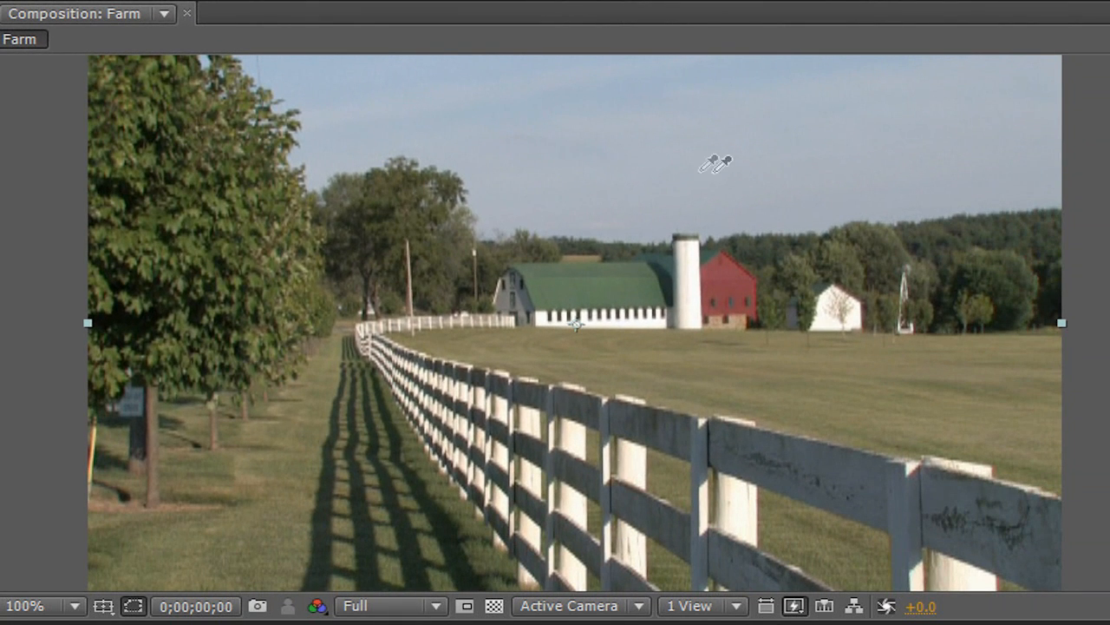
pyautogui.moveTo(796, 332)
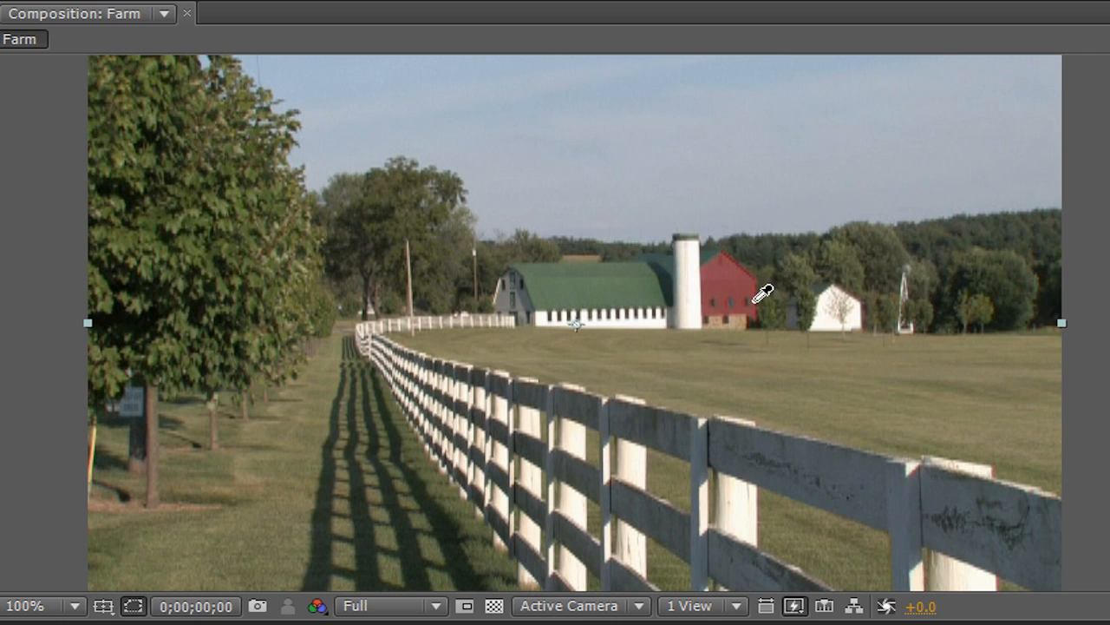
pyautogui.moveTo(738, 267)
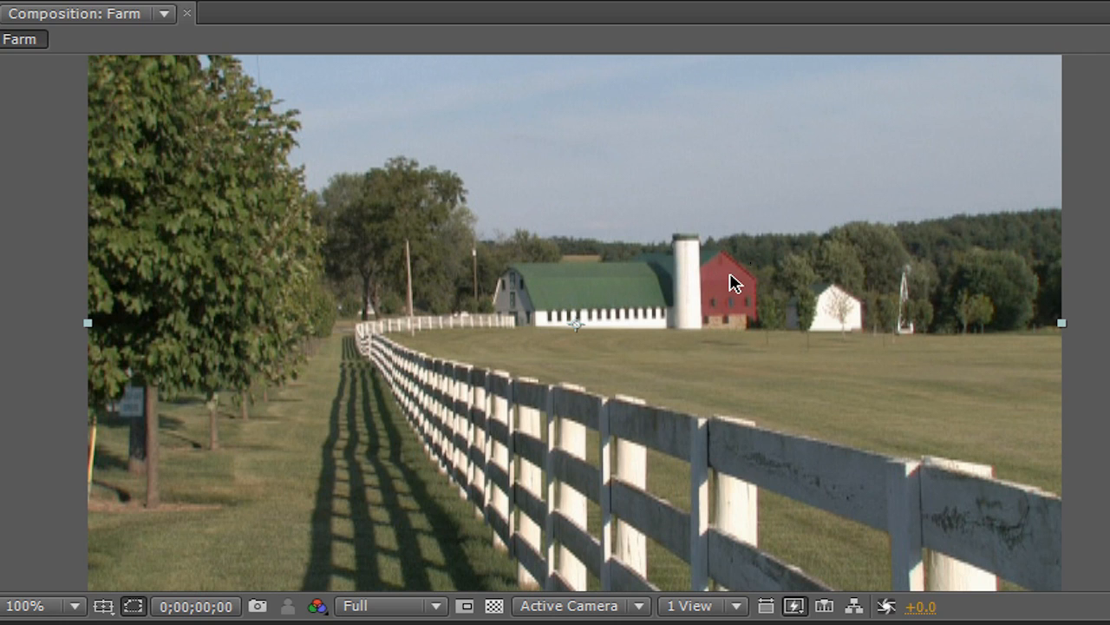
pyautogui.moveTo(212, 201)
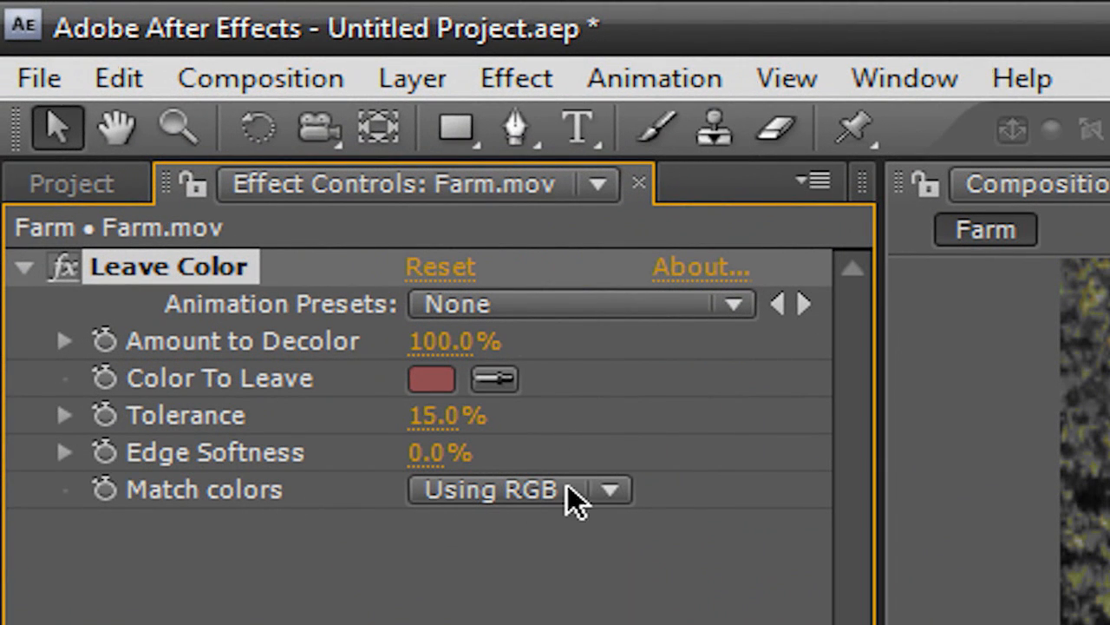
# Set Leave Color's Match colors mode so everything but the red barn goes grey
pyautogui.click(521, 489)
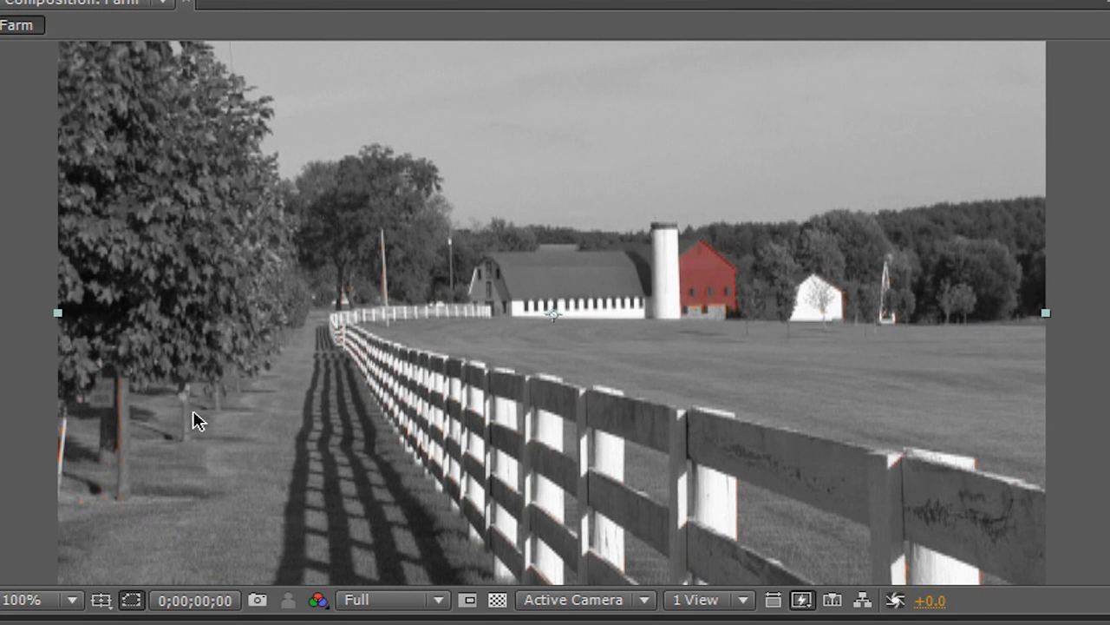
pyautogui.moveTo(720, 268)
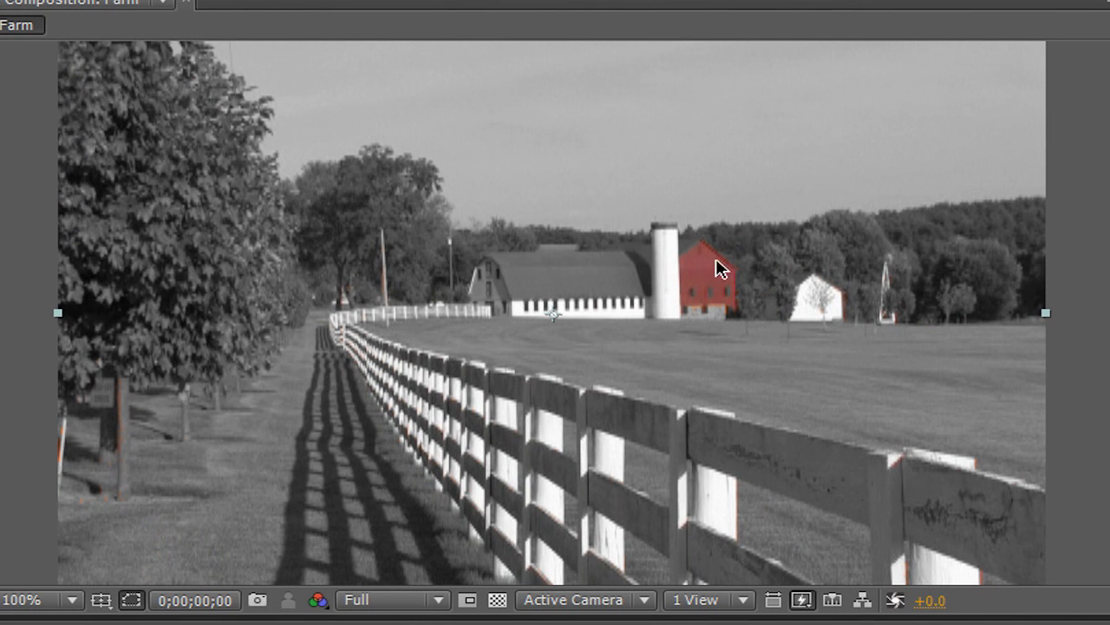
pyautogui.moveTo(652, 251)
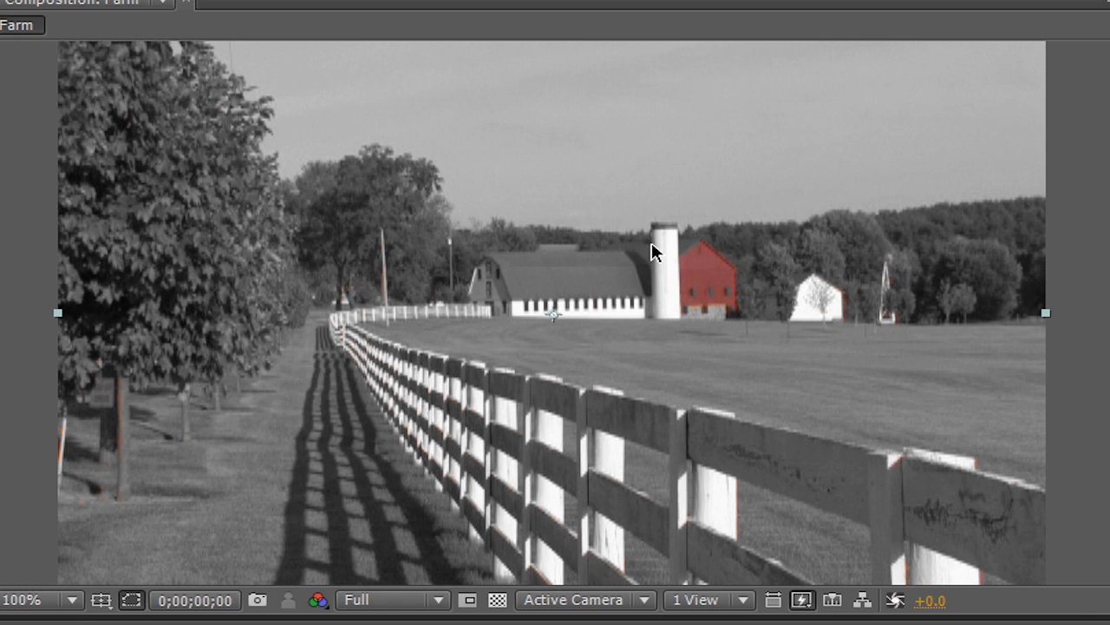
pyautogui.moveTo(632, 380)
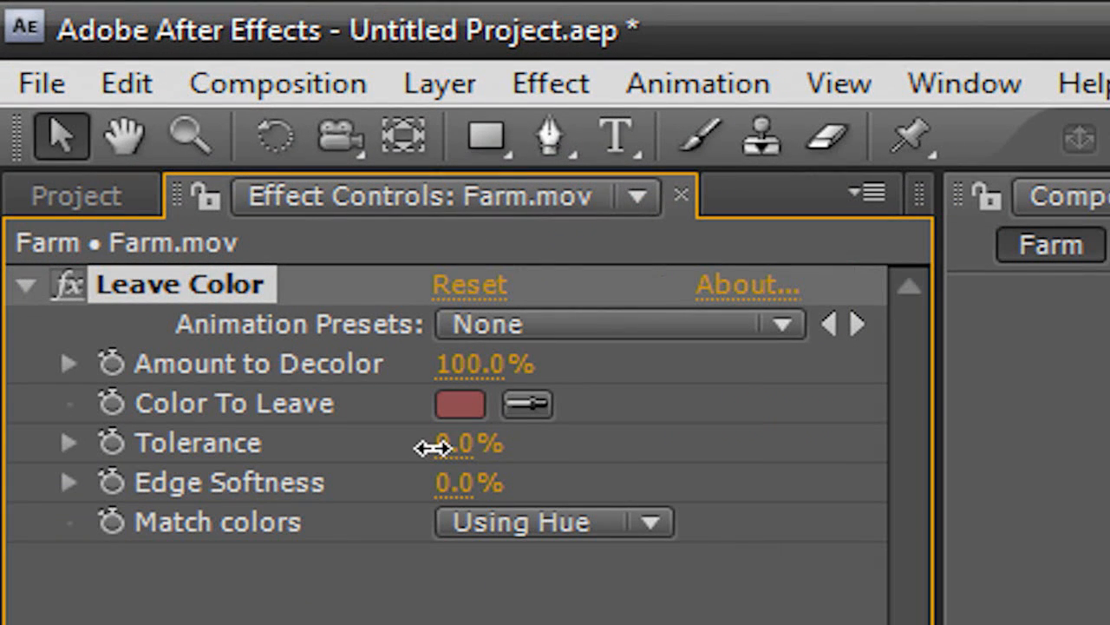
# Set Leave Color Tolerance to 15% and begin a mask outline around the red barn
pyautogui.click(468, 443)
pyautogui.write('15')
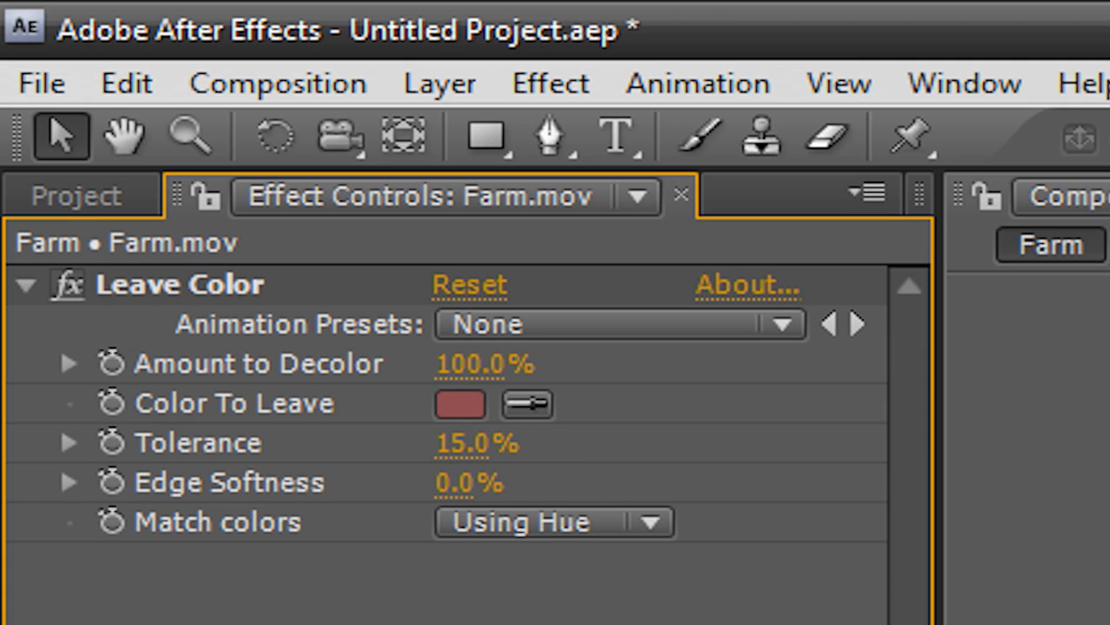
pyautogui.click(548, 135)
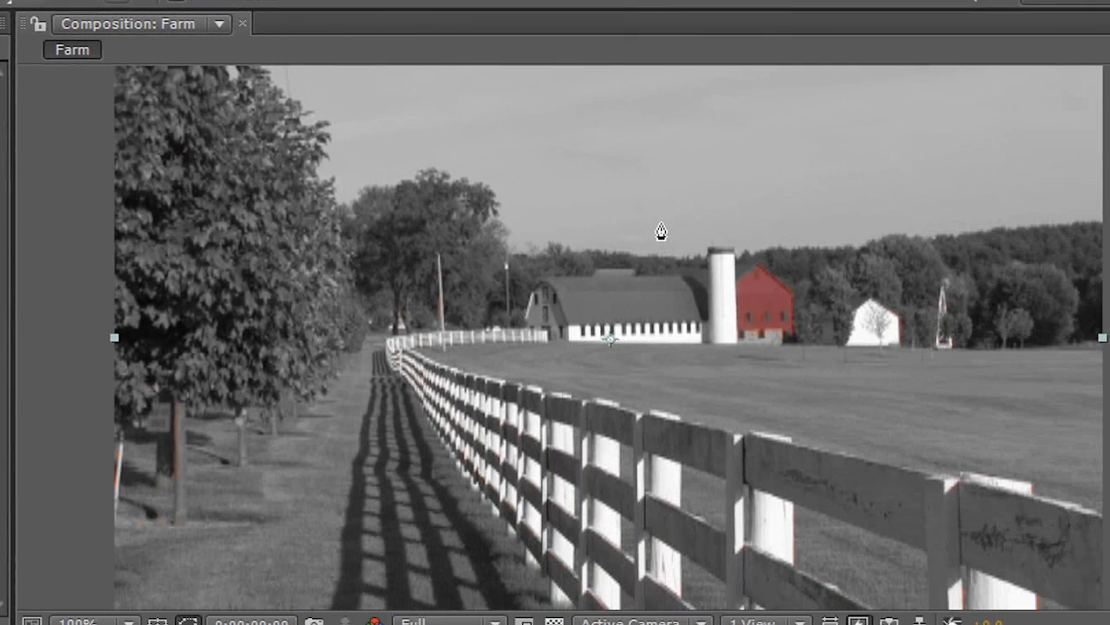
pyautogui.click(777, 368)
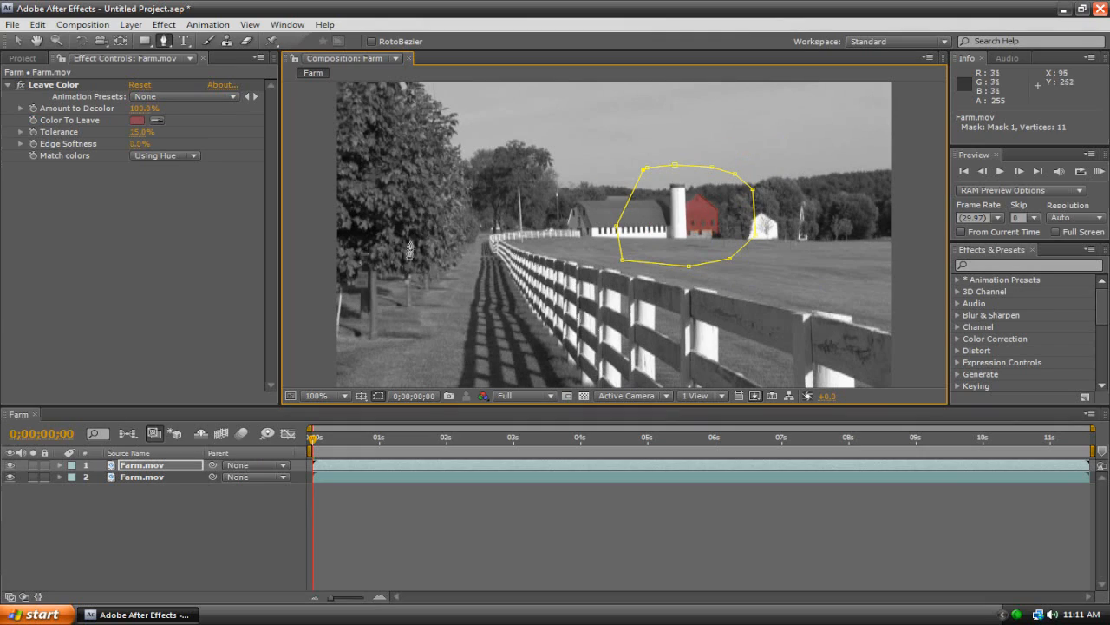
pyautogui.moveTo(512, 359)
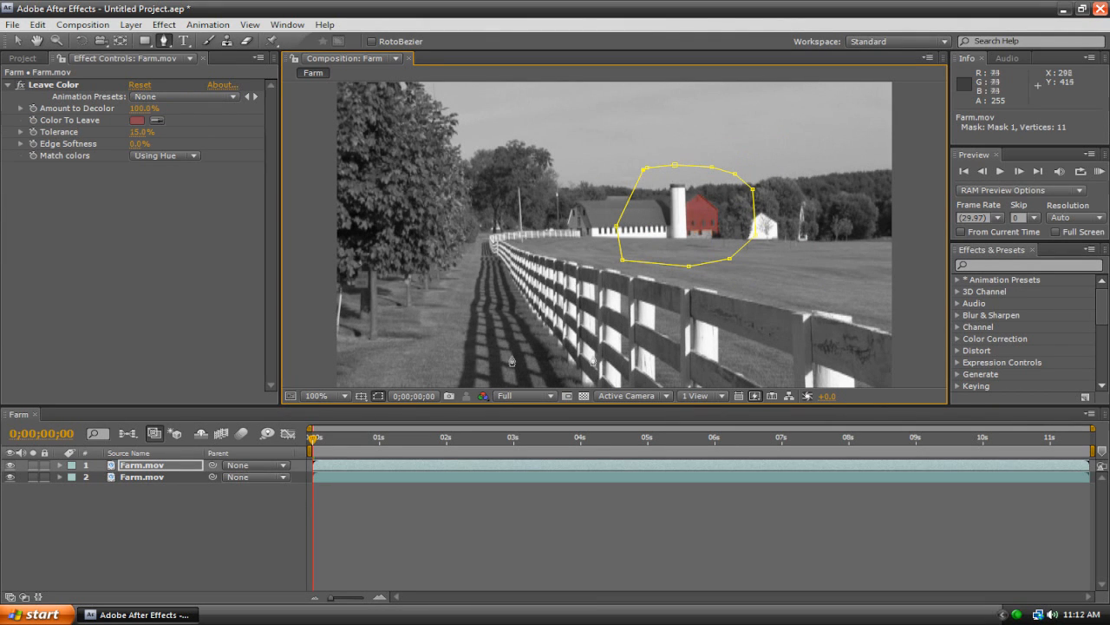
pyautogui.moveTo(313, 442)
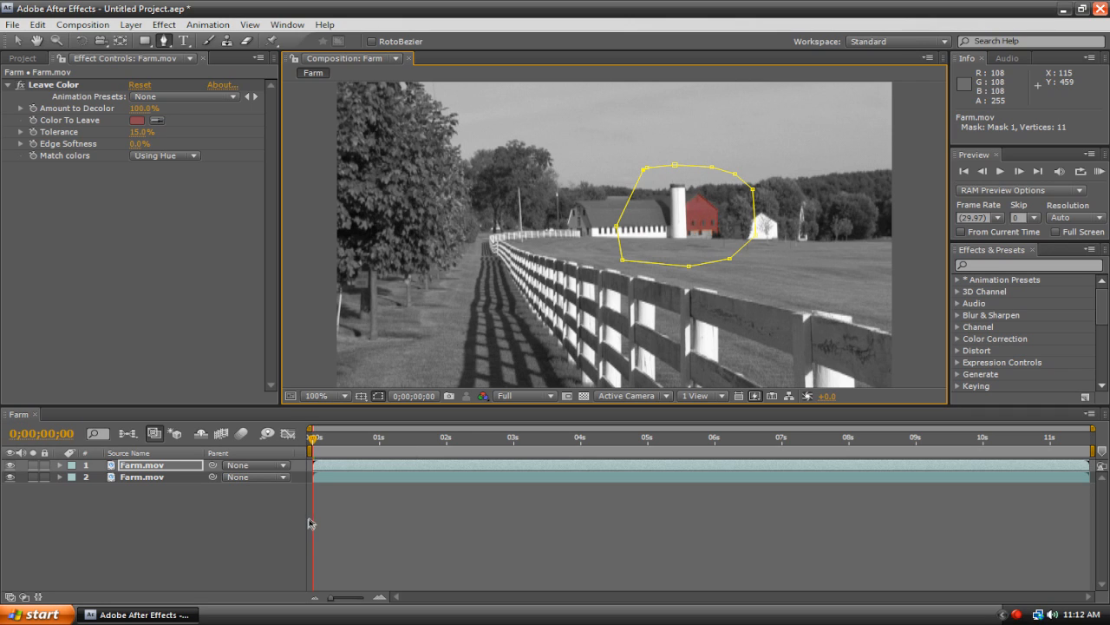
pyautogui.moveTo(298, 479)
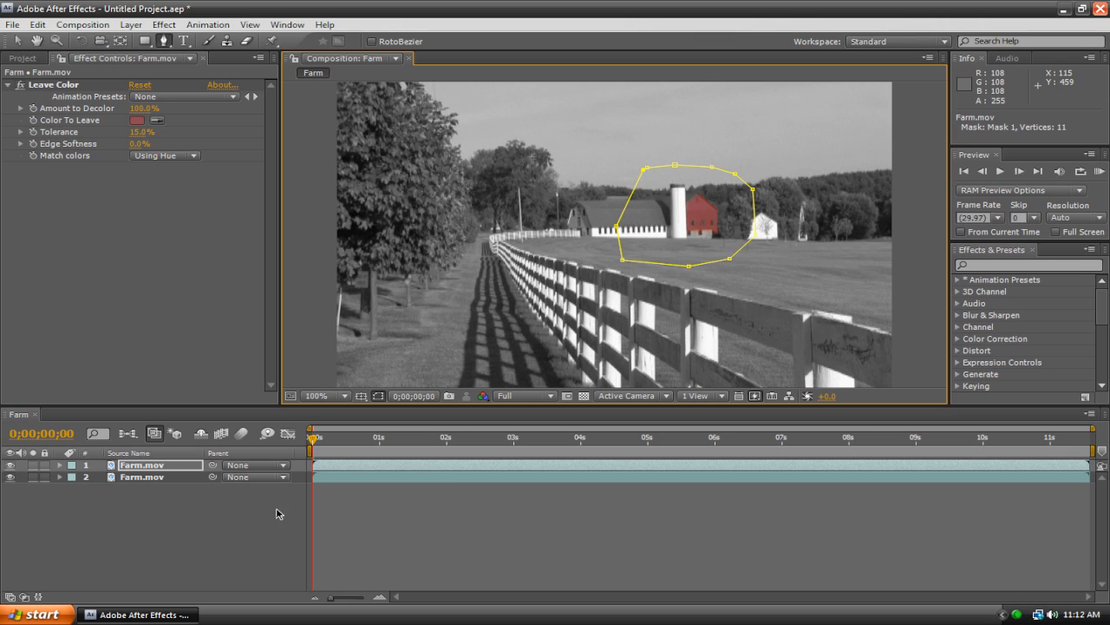
pyautogui.moveTo(311, 444)
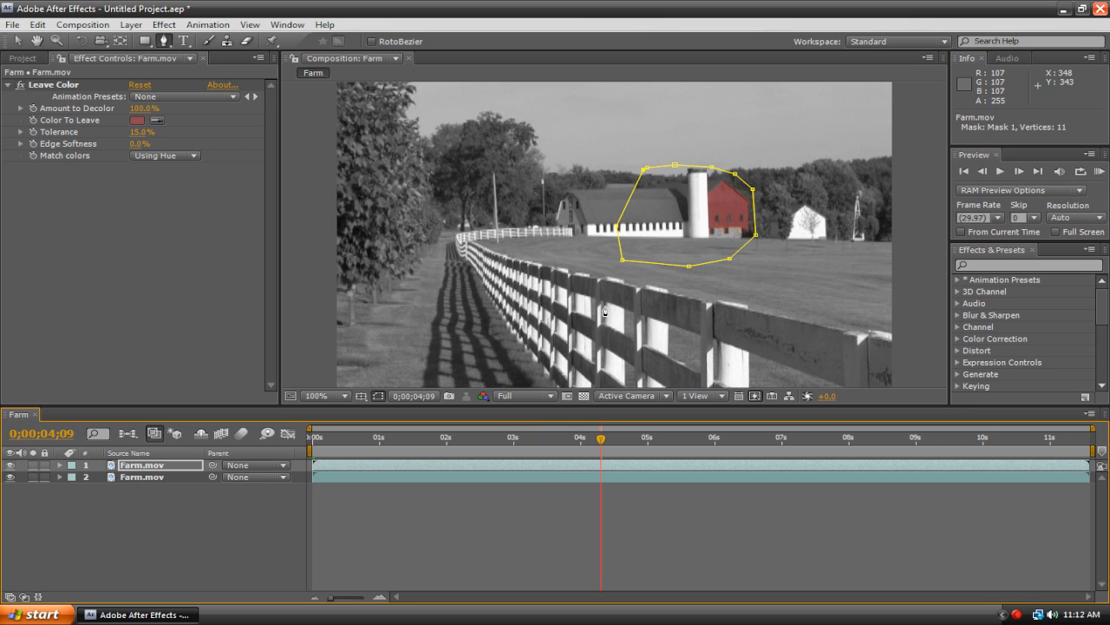
pyautogui.moveTo(611, 423)
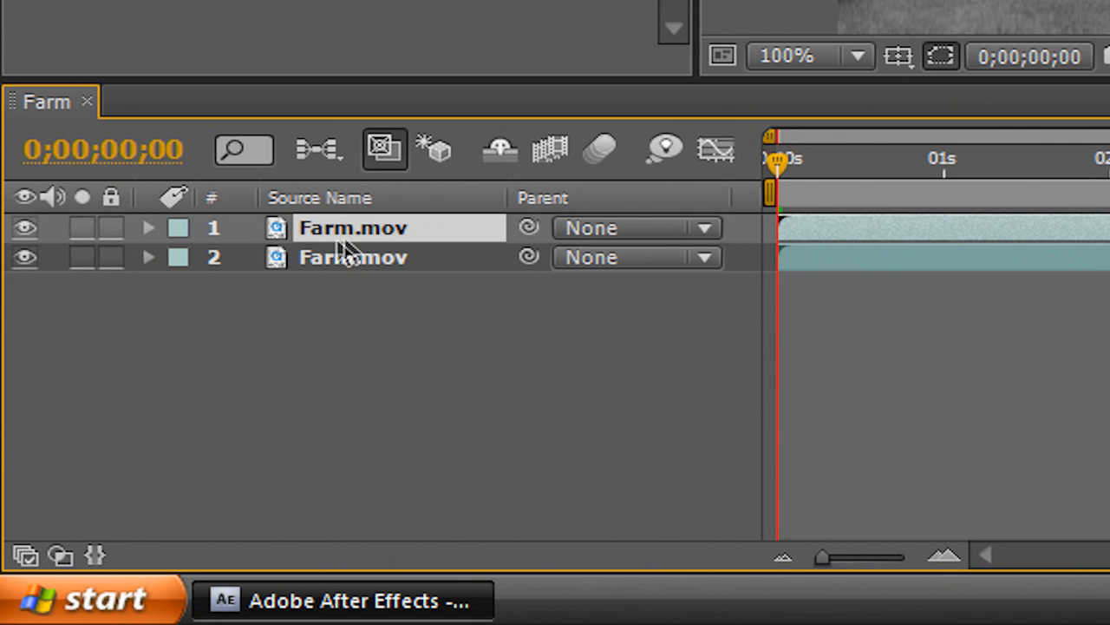
pyautogui.moveTo(425, 363)
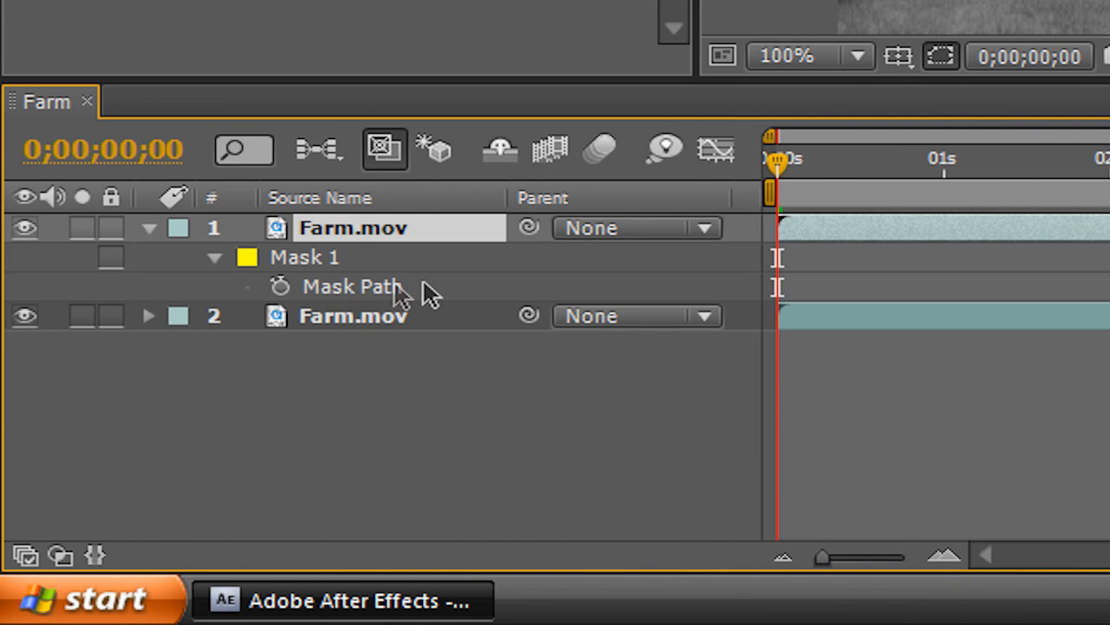
pyautogui.moveTo(281, 299)
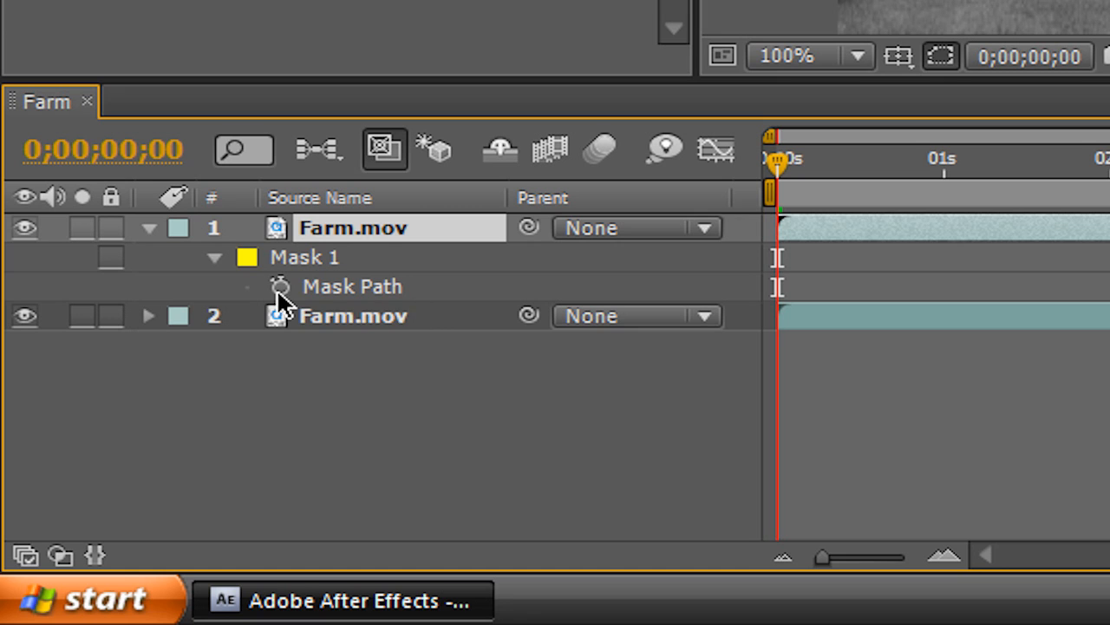
pyautogui.moveTo(293, 298)
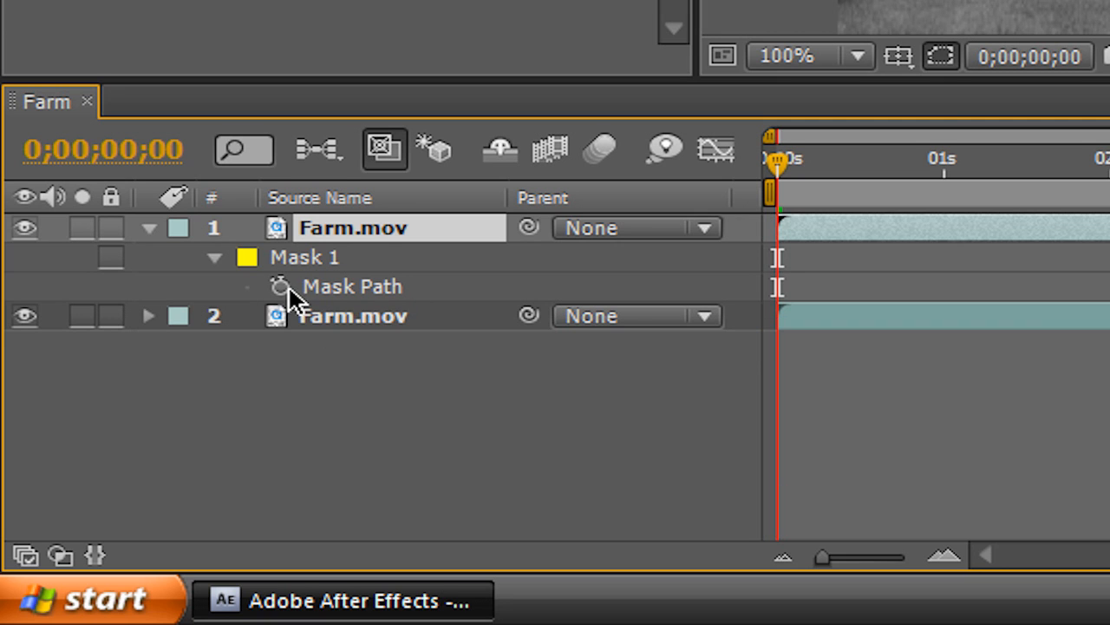
# Keyframe Mask 1's Mask Path at the start of the clip
pyautogui.click(280, 287)
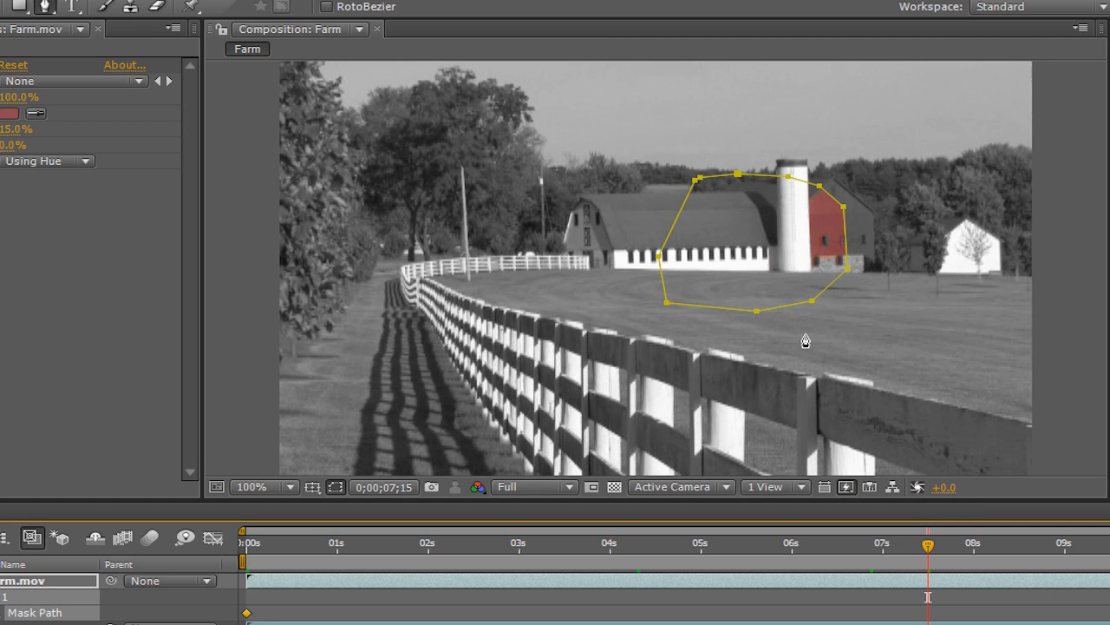
# Move to later frames and reshape the mask onto the barn, adding Mask Path keyframes
pyautogui.moveTo(928, 545); pyautogui.dragTo(791, 545)
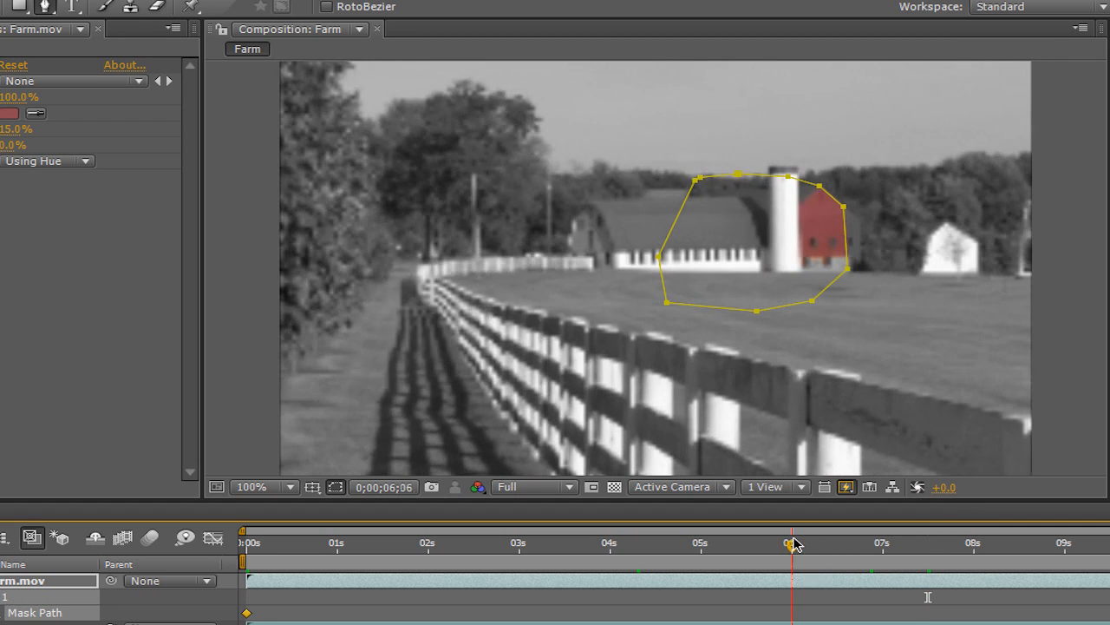
pyautogui.moveTo(795, 541); pyautogui.dragTo(732, 541)
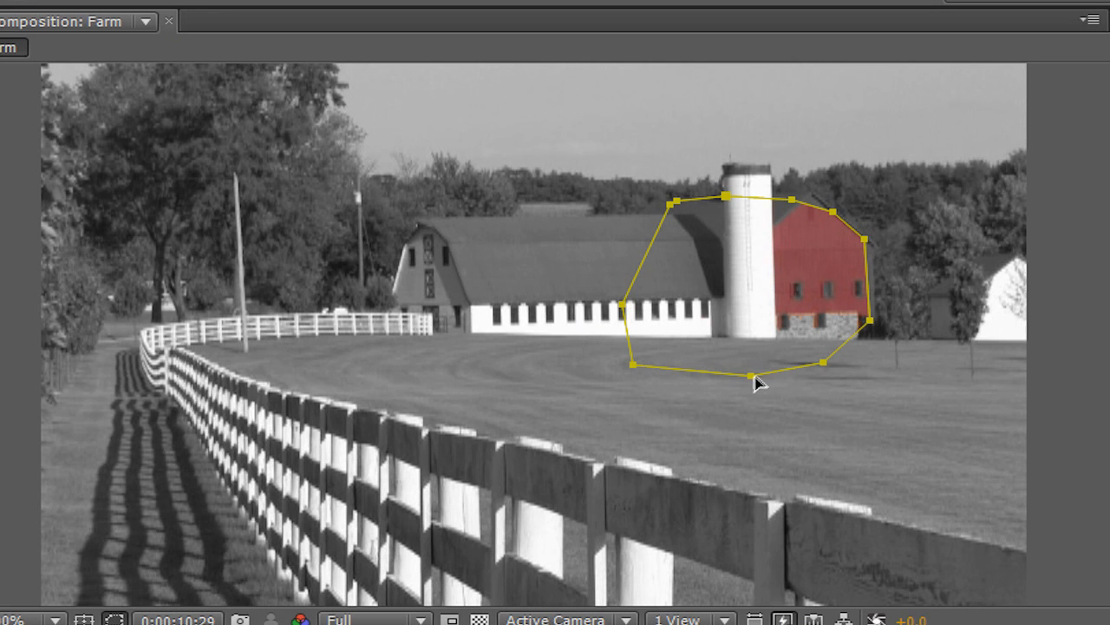
pyautogui.moveTo(756, 384); pyautogui.dragTo(833, 363)
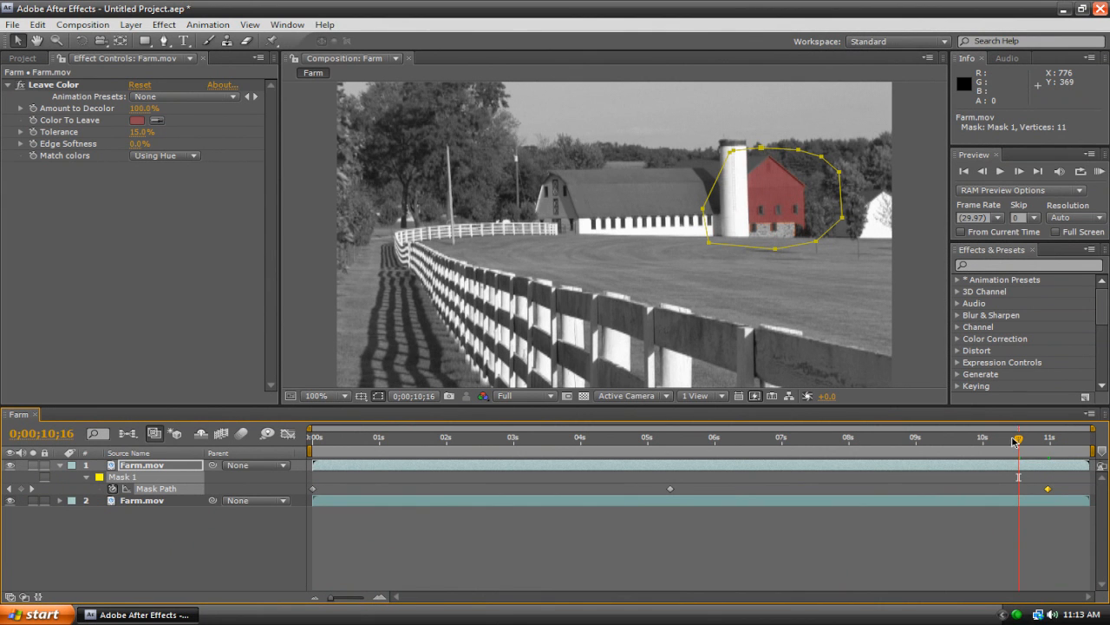
pyautogui.click(691, 437)
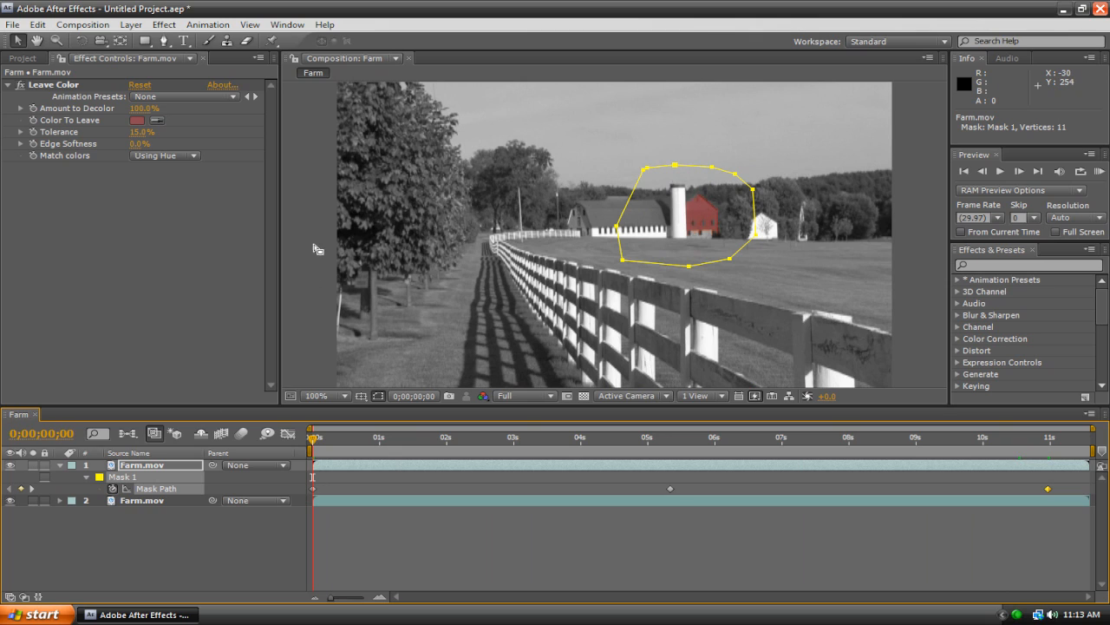
pyautogui.moveTo(205, 233)
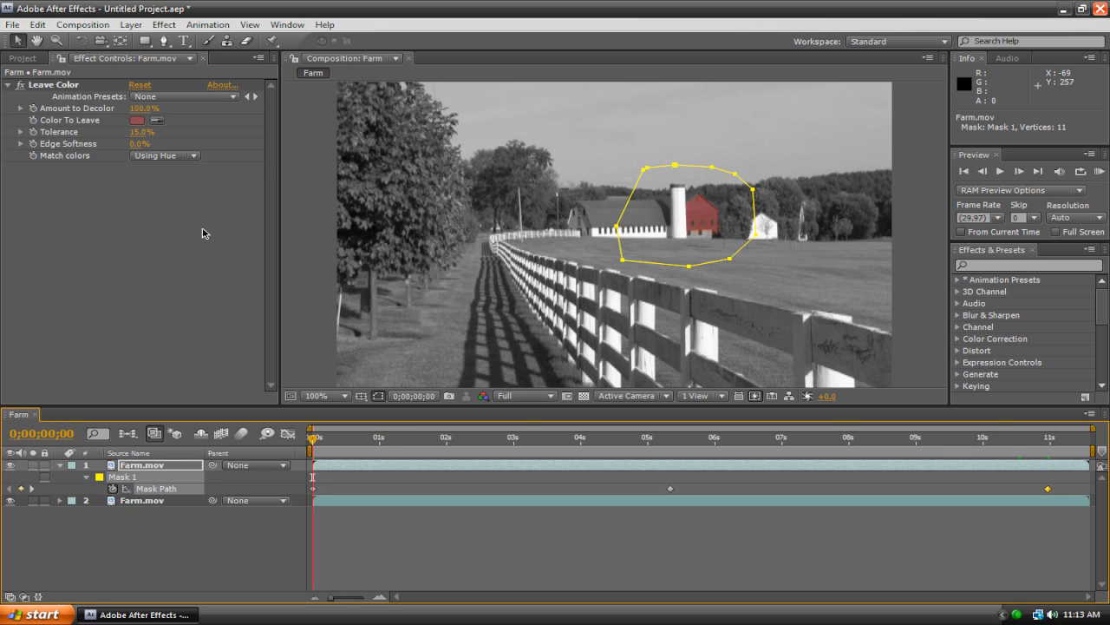